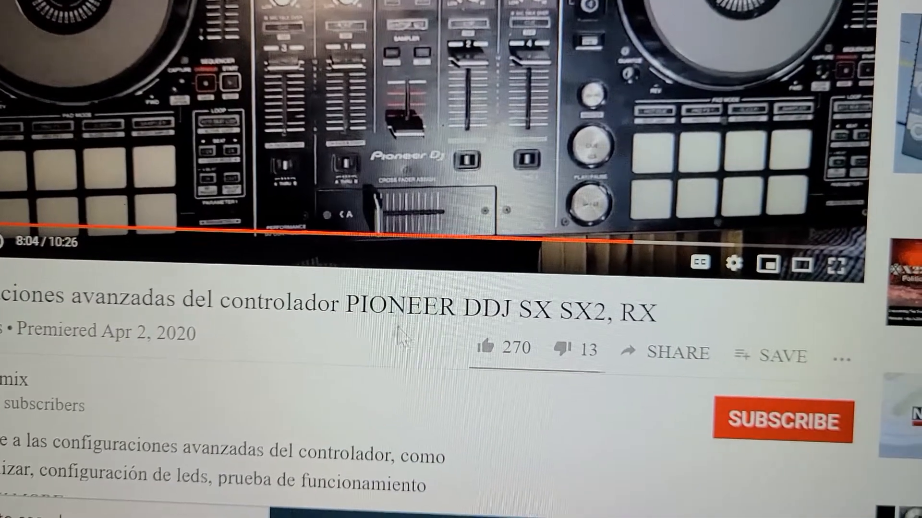
mouse_move(517, 340)
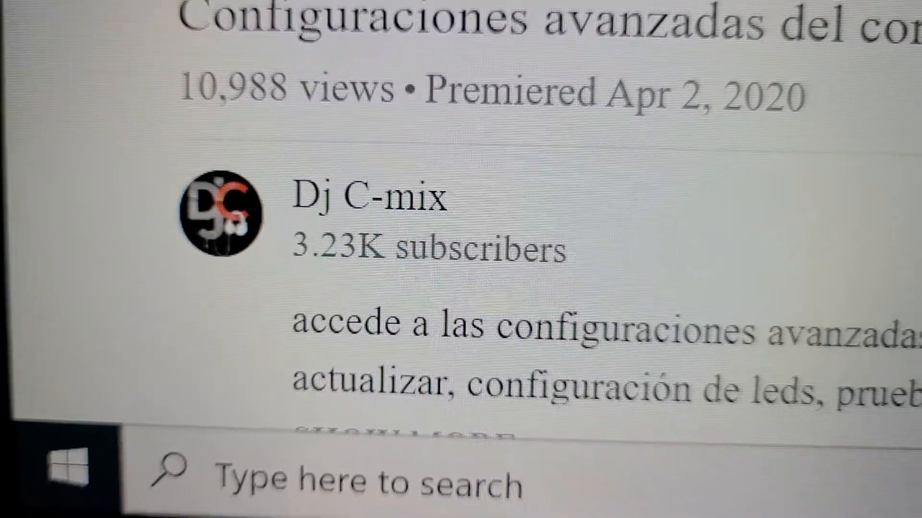
scroll("up", 3)
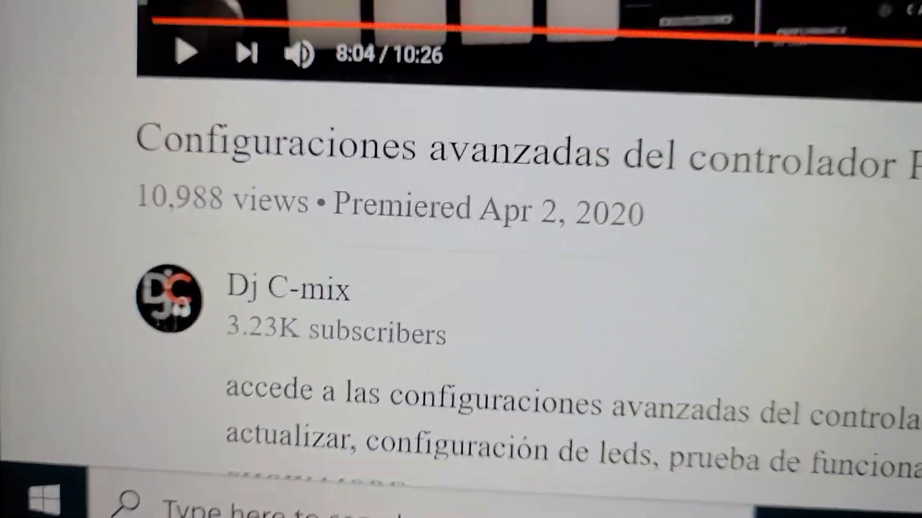